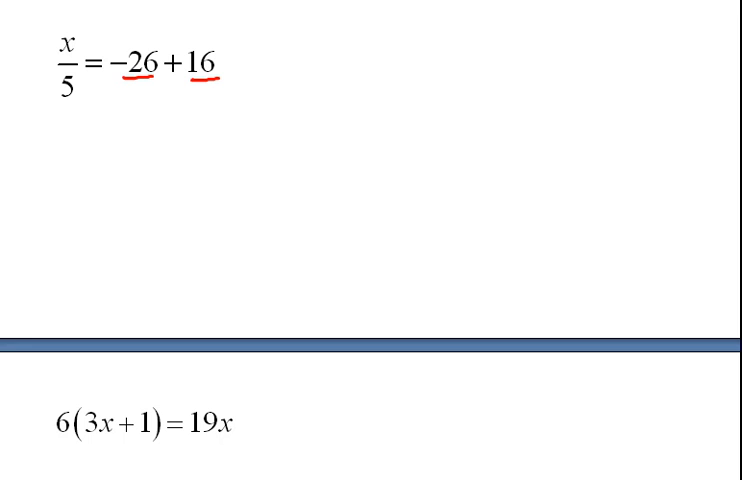
Step: Write x/5 = -10, multiply both sides by 5, and conclude x = -50
text(x/5 = -10 · 5)
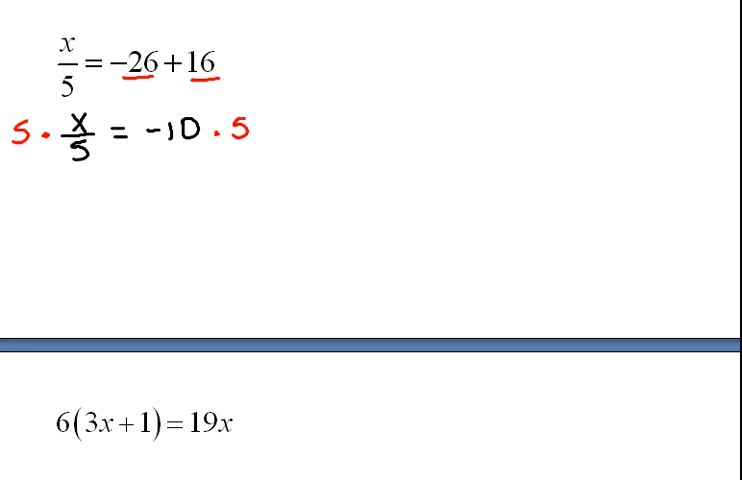
text(x = -50)
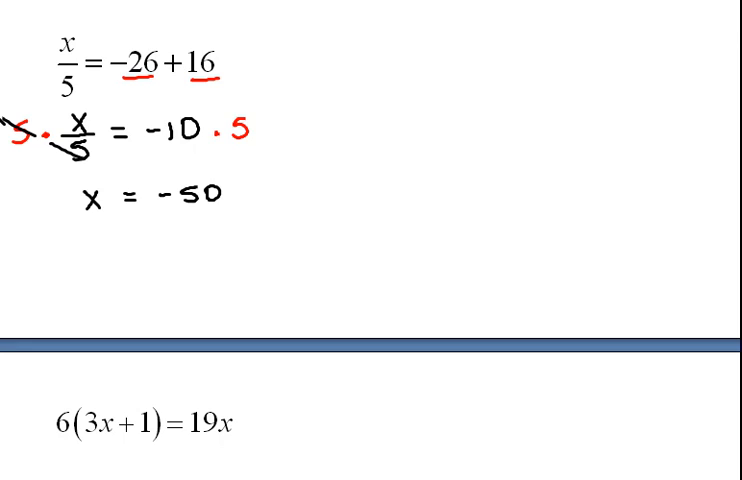
Step: Move to 6(3x+1) = 19x and write the distributed form 18x + 6 = 19x
scroll(down, 3)
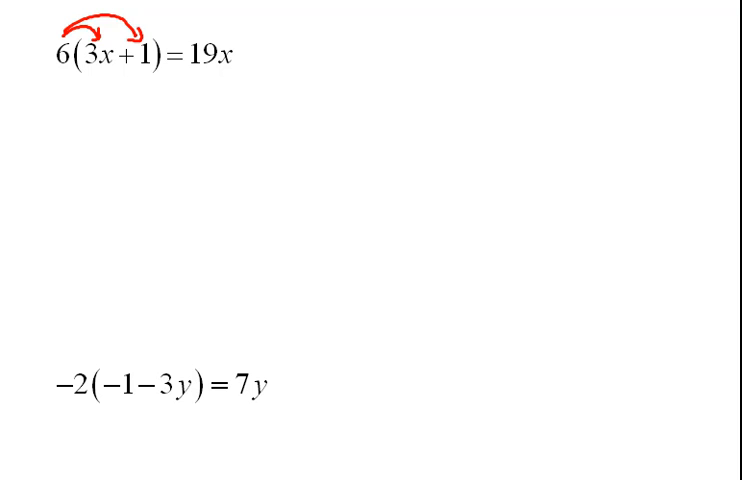
text(18x + 6 = 19x)
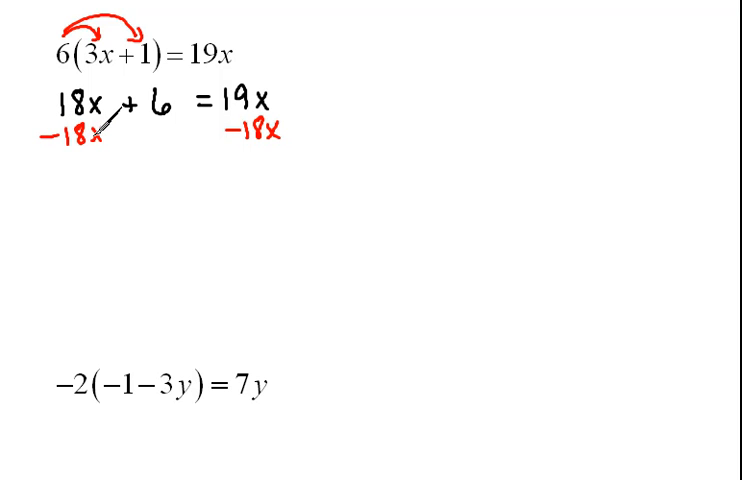
Step: Strike through the cancelling 18x terms on the left side
drag(40, 140, 100, 126)
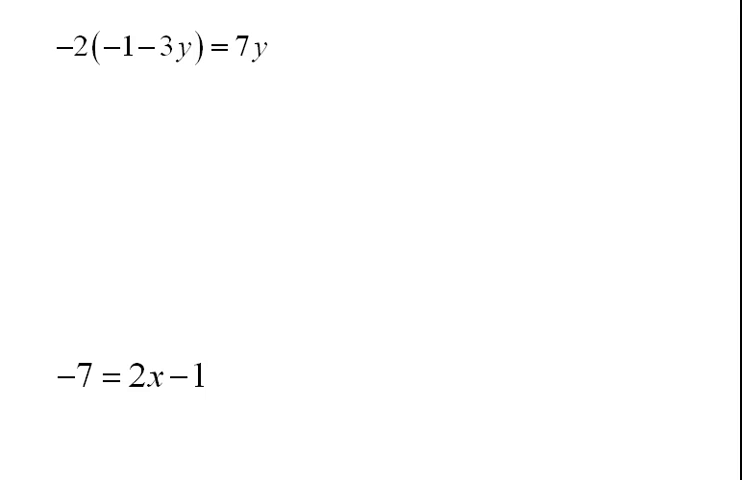
Step: Draw arrows showing -2 distributing and write 2 + 6y = 7y beneath
drag(76, 36, 176, 36)
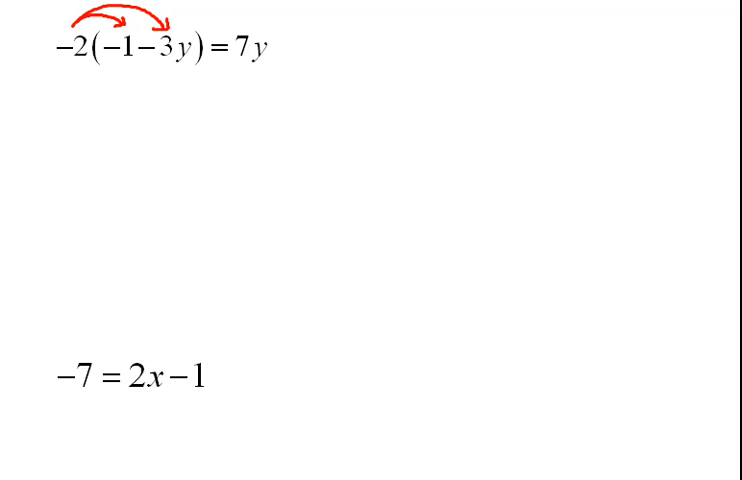
text(2 + 6y = 7y)
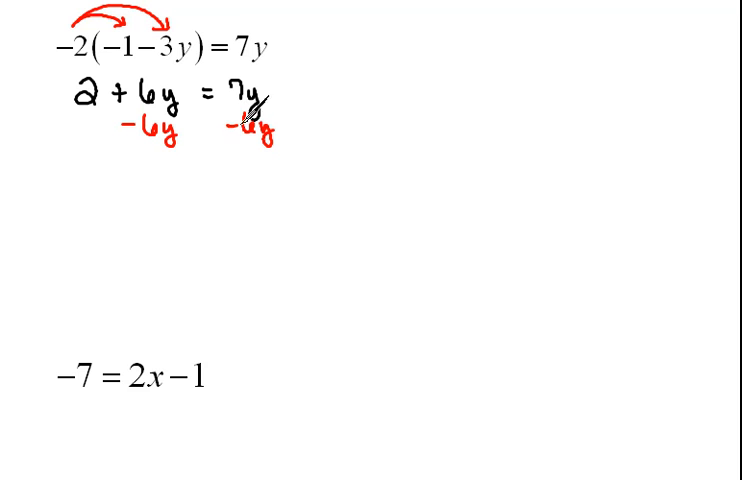
Step: Cross out the cancelled 6y terms after subtracting 6y from both sides
drag(50, 150, 340, 150)
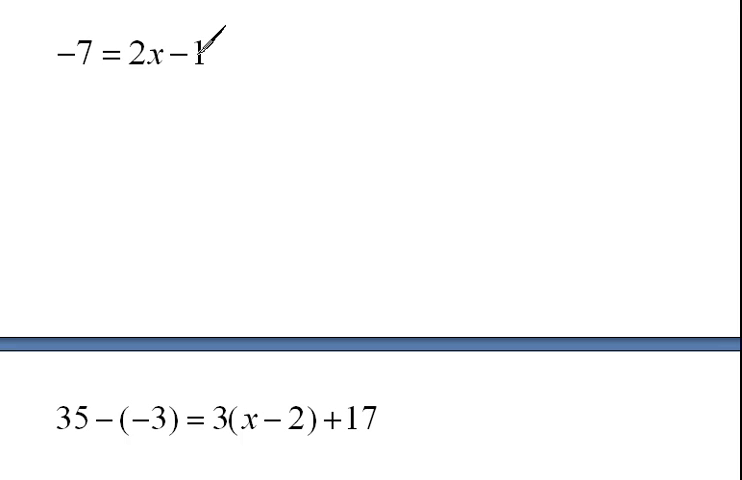
Step: Draw a slash over the -1 in -7 = 2x - 1 to mark it for cancelling
drag(216, 24, 194, 60)
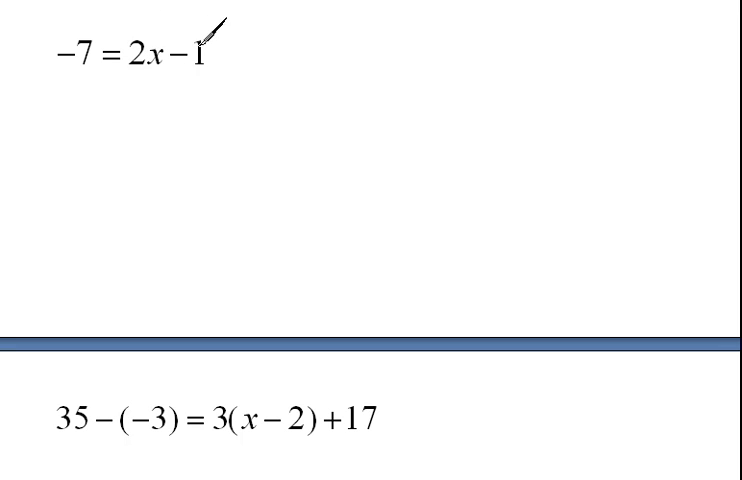
mouse_move(240, 44)
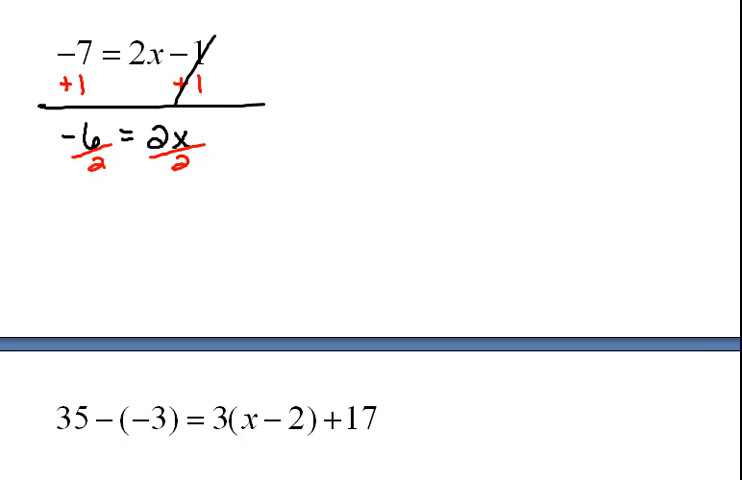
Step: Finish the solution of -7 = 2x - 1 by writing -3 = x
text(-3 = x)
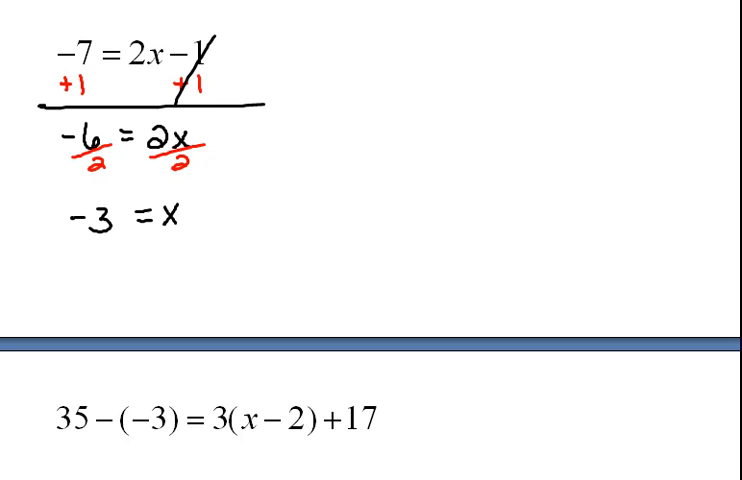